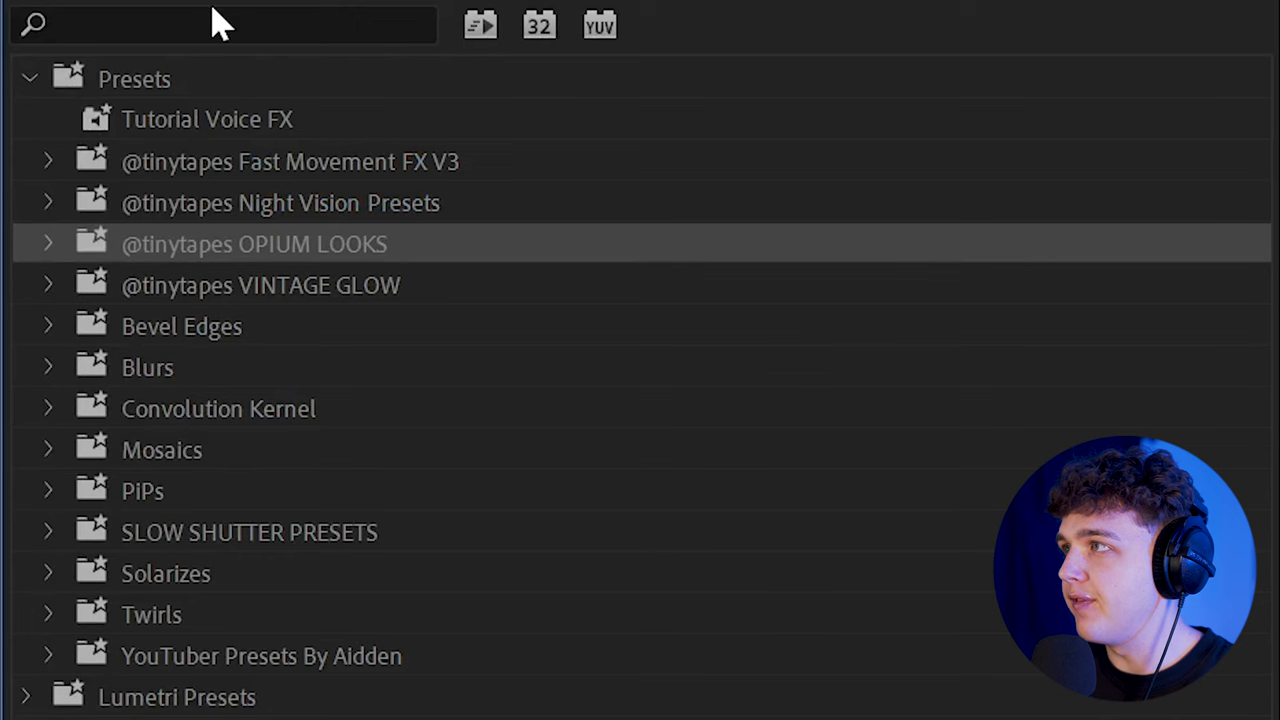
- Apply Noise, Threshold and Gaussian Blur, adjust Threshold Level, then search 'inv' in Effects
{"action": "left_click", "coordinate": [220, 24]}
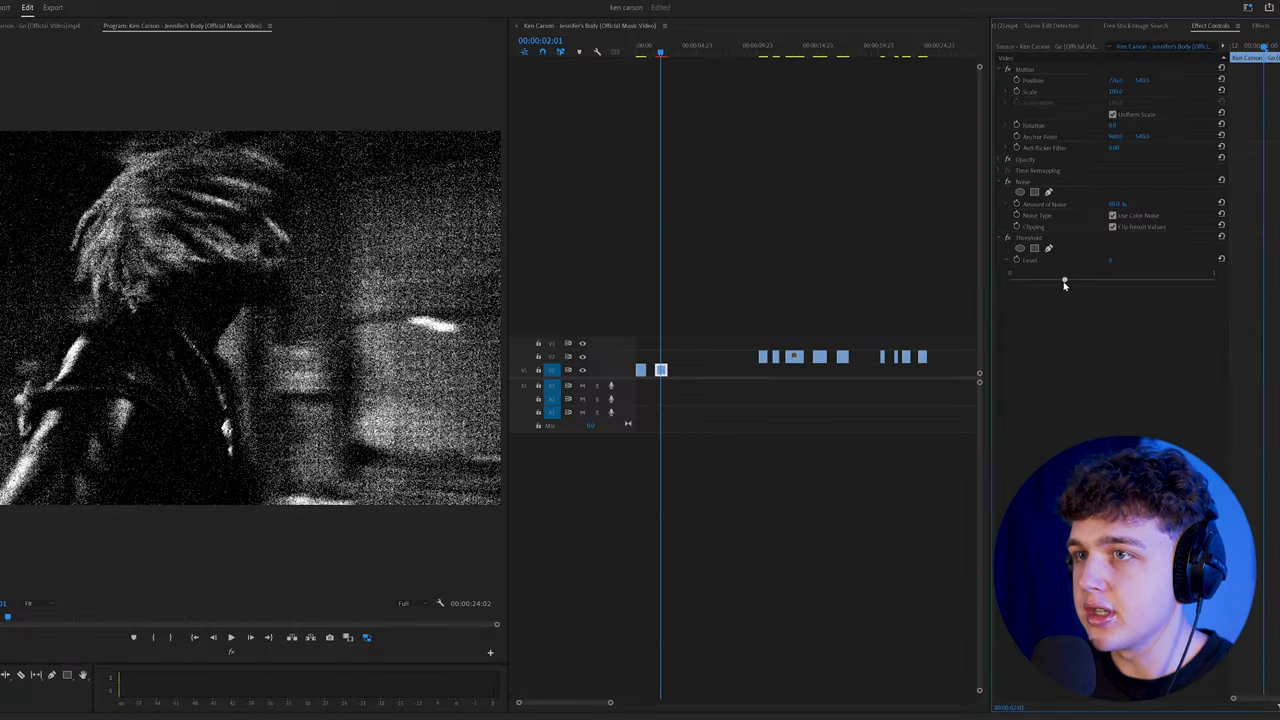
{"action": "left_click_drag", "start_coordinate": [1065, 278], "coordinate": [1065, 278]}
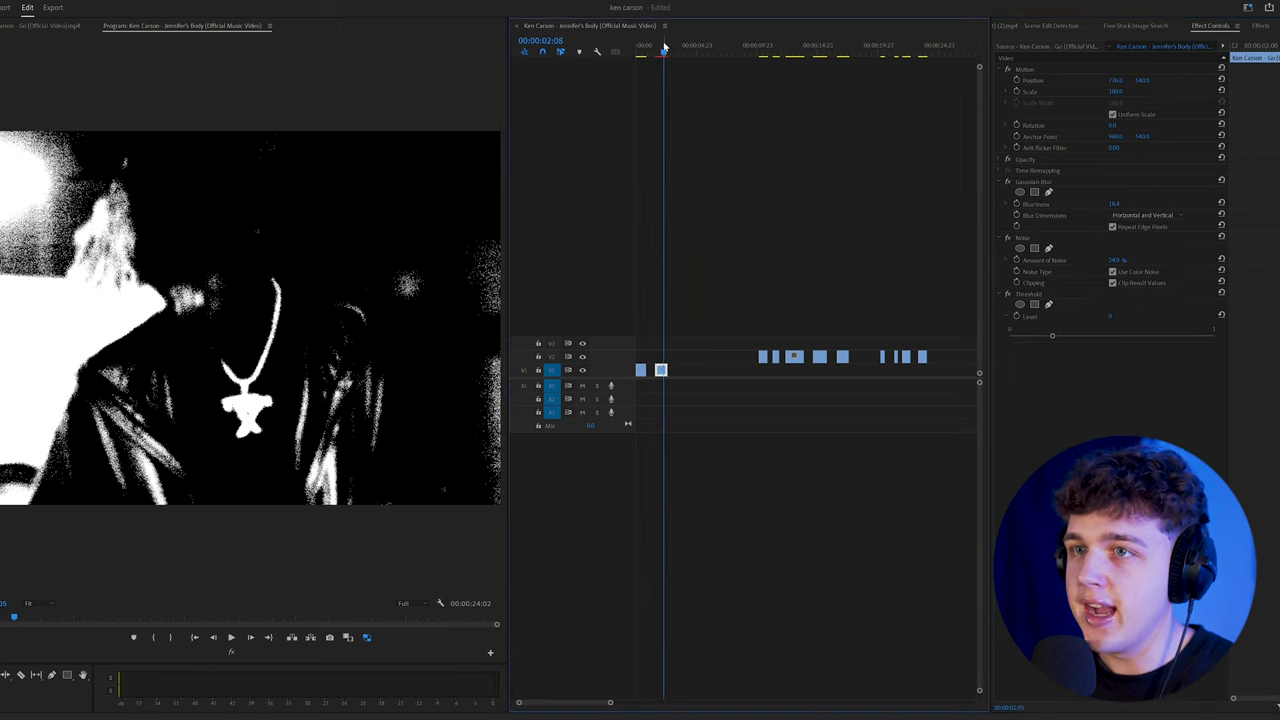
{"action": "type", "text": "inv"}
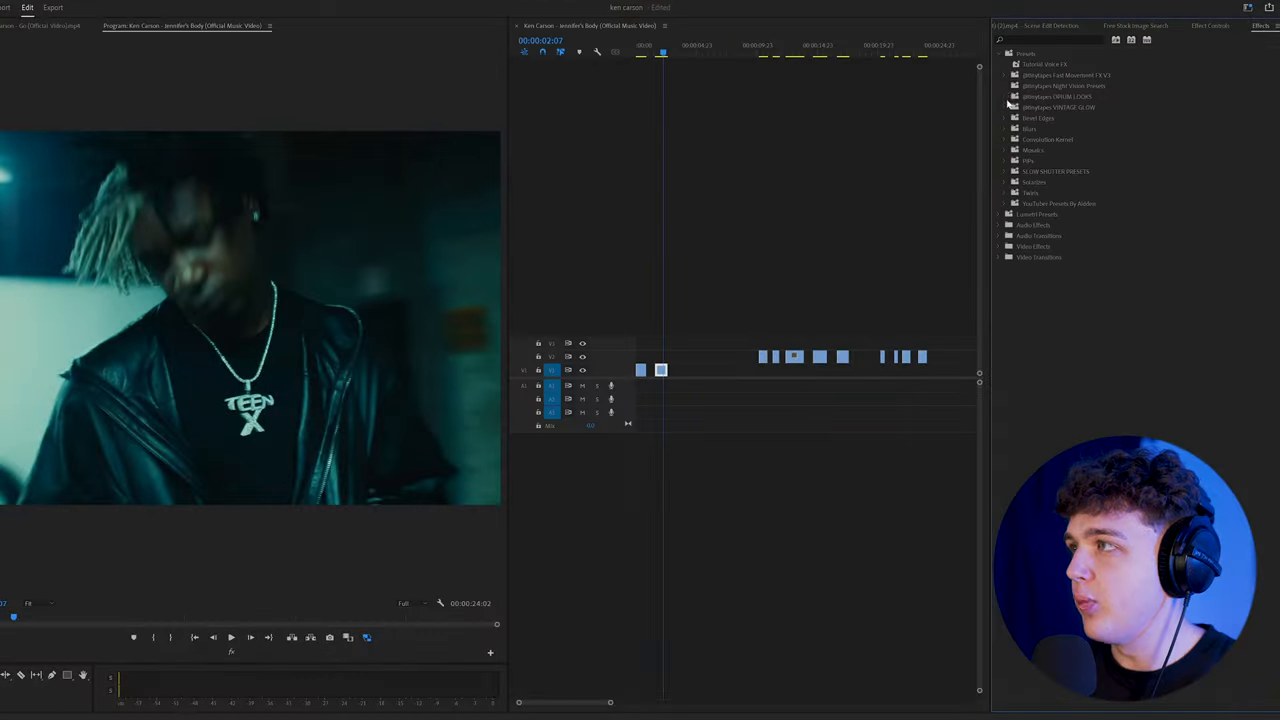
{"action": "left_click", "coordinate": [1005, 97]}
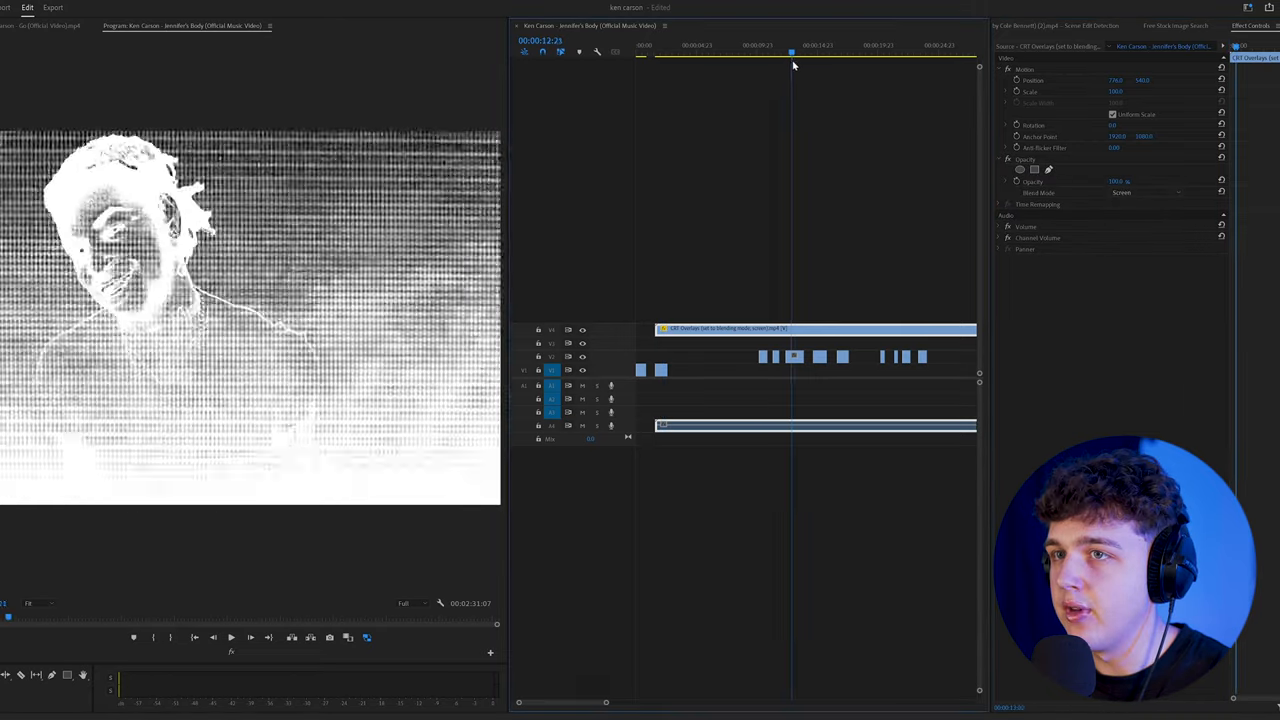
- Move the playhead to a later point in the sequence
{"action": "left_click", "coordinate": [830, 52]}
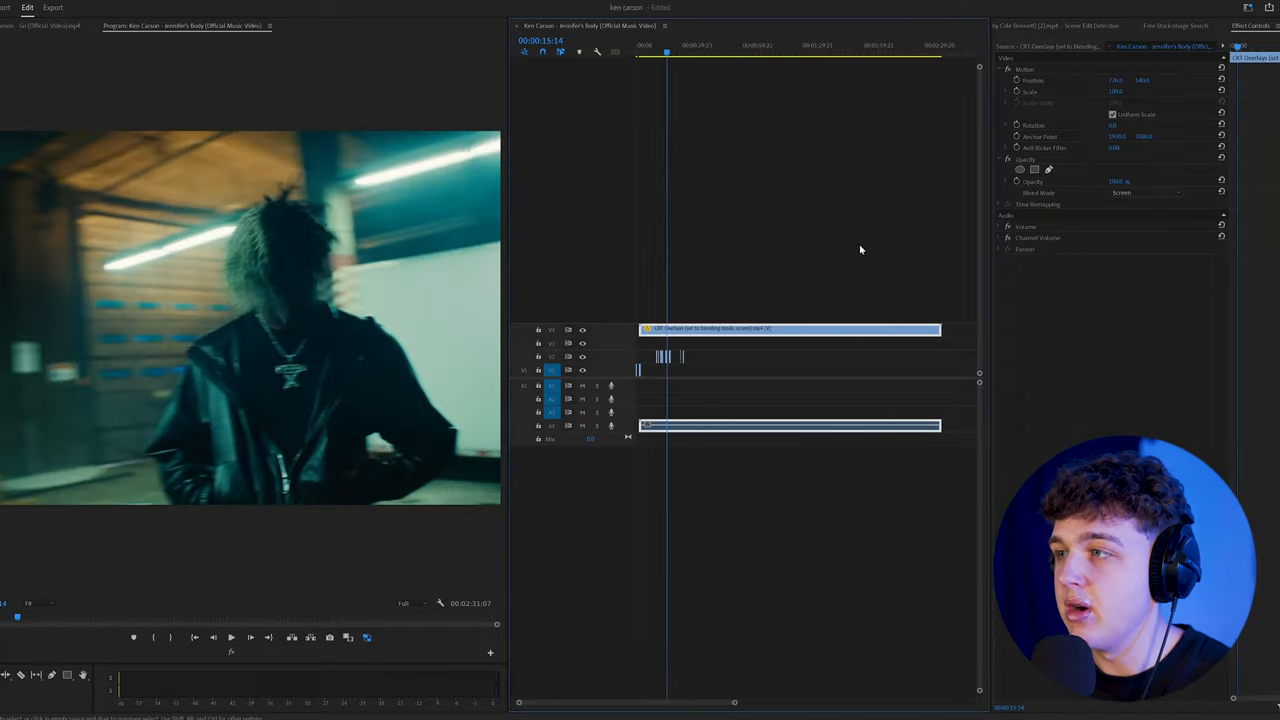
{"action": "left_click", "coordinate": [837, 52]}
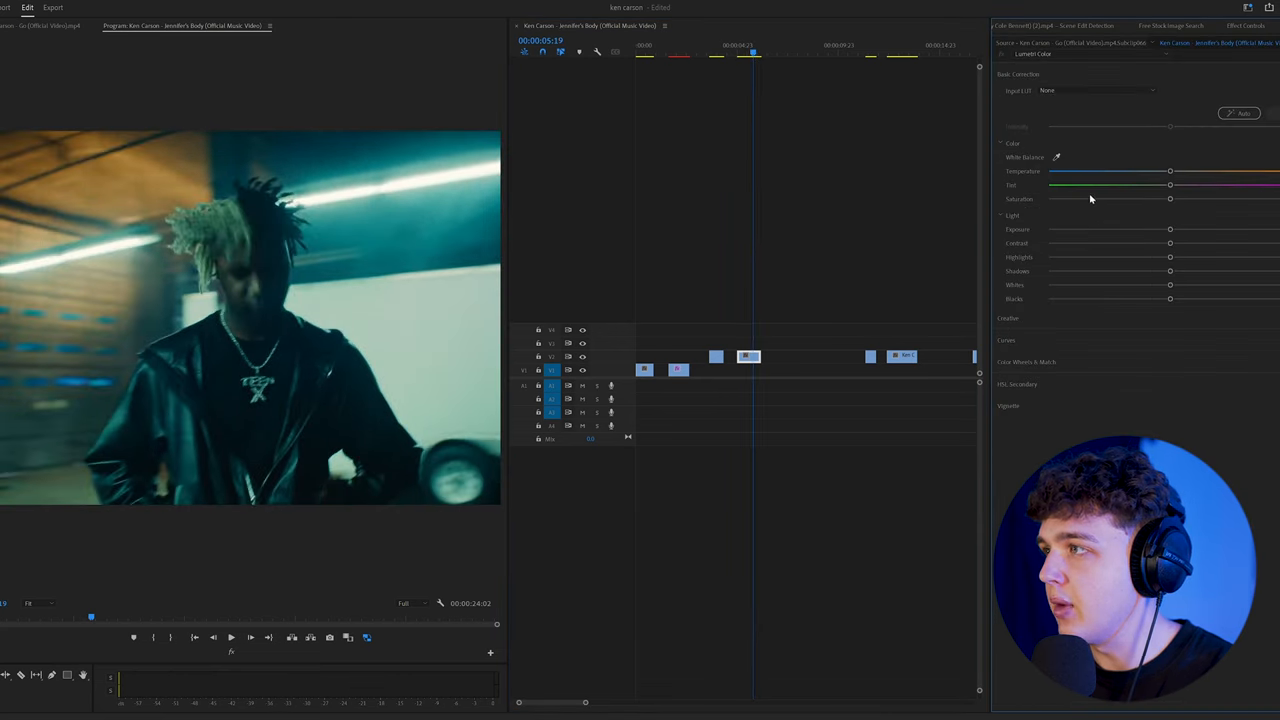
- Drag Lumetri Saturation down to 0, comparing against an earlier shot
{"action": "left_click_drag", "start_coordinate": [1170, 198], "coordinate": [1048, 198]}
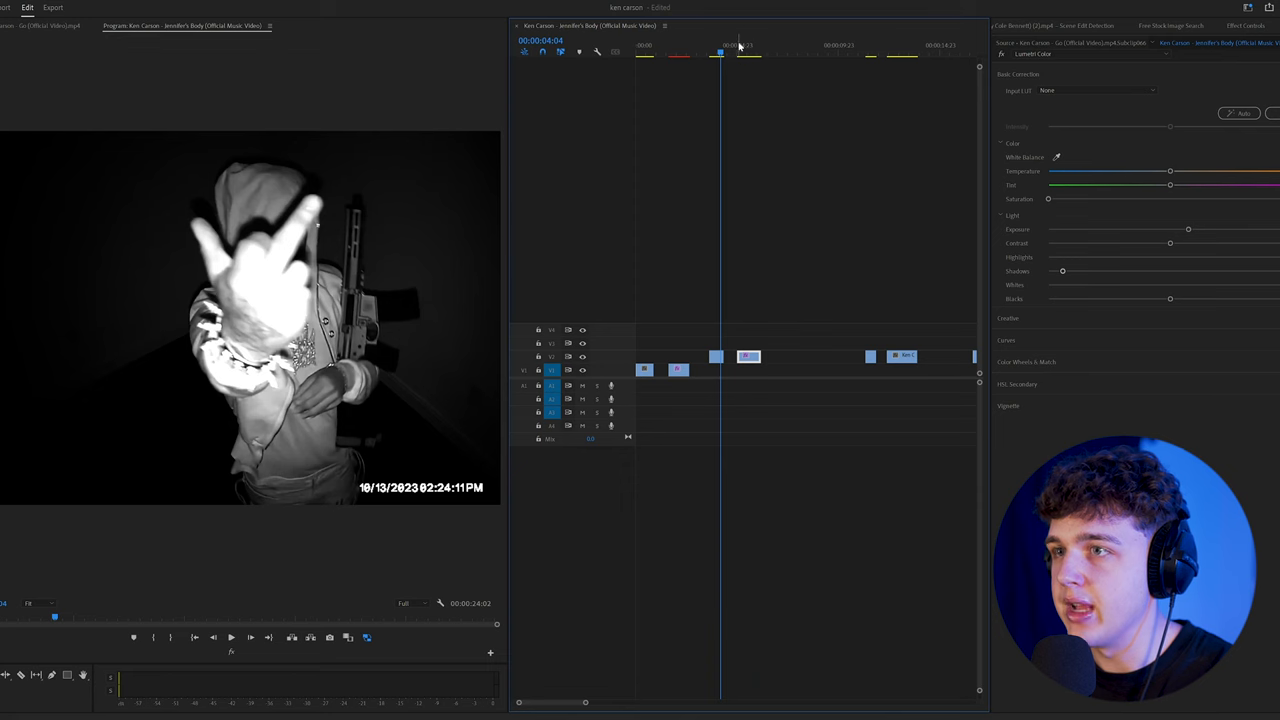
{"action": "left_click", "coordinate": [750, 45]}
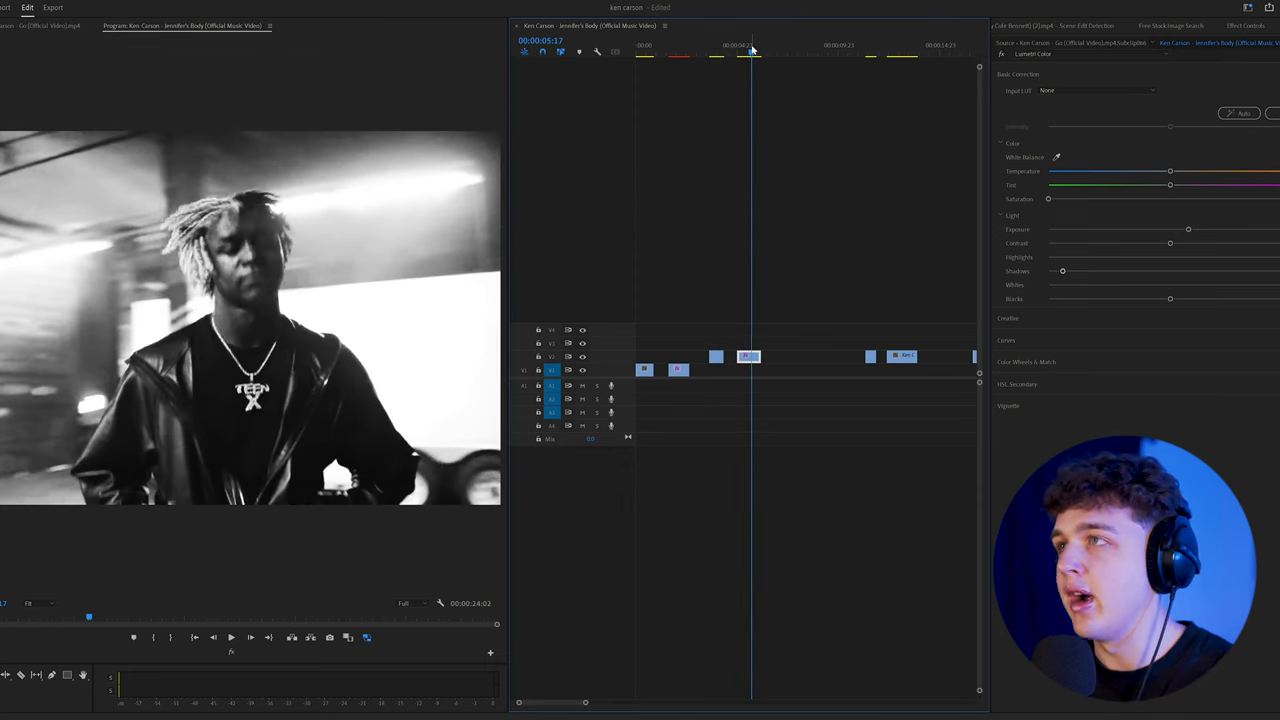
{"action": "left_click", "coordinate": [713, 45]}
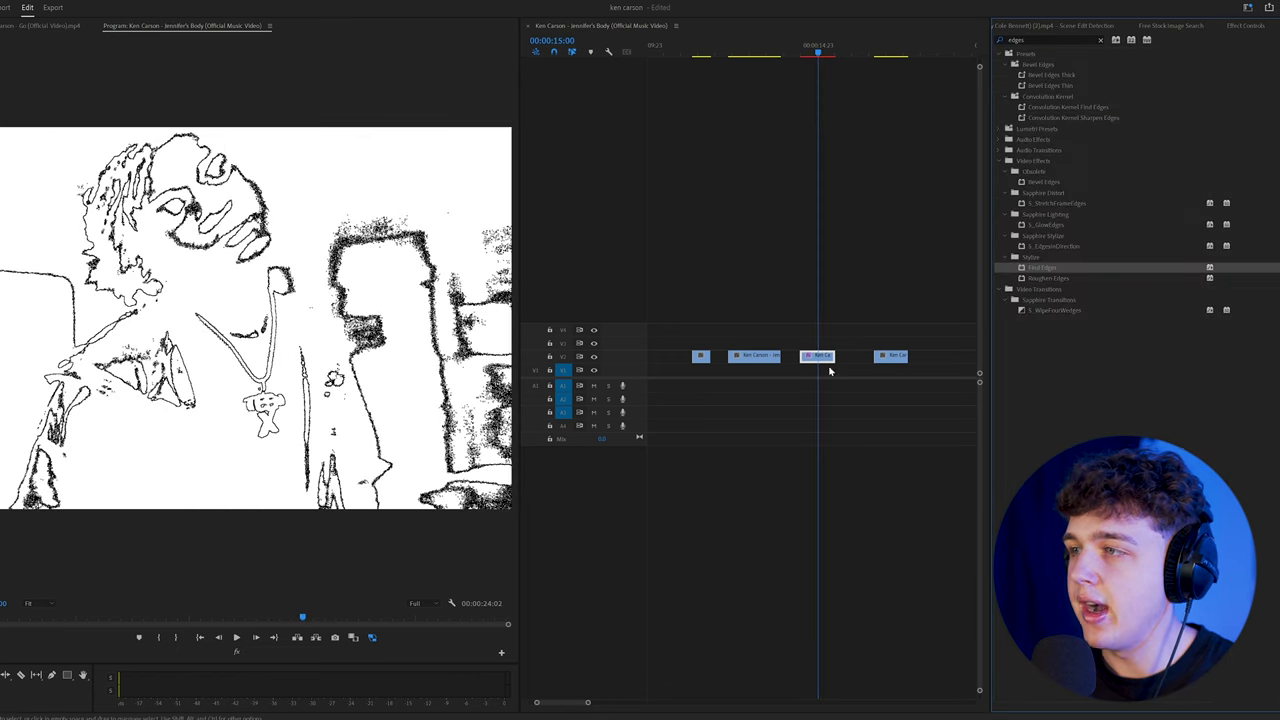
- Jump just before the outlined shot and search 'invert' in Effects
{"action": "left_click", "coordinate": [795, 52]}
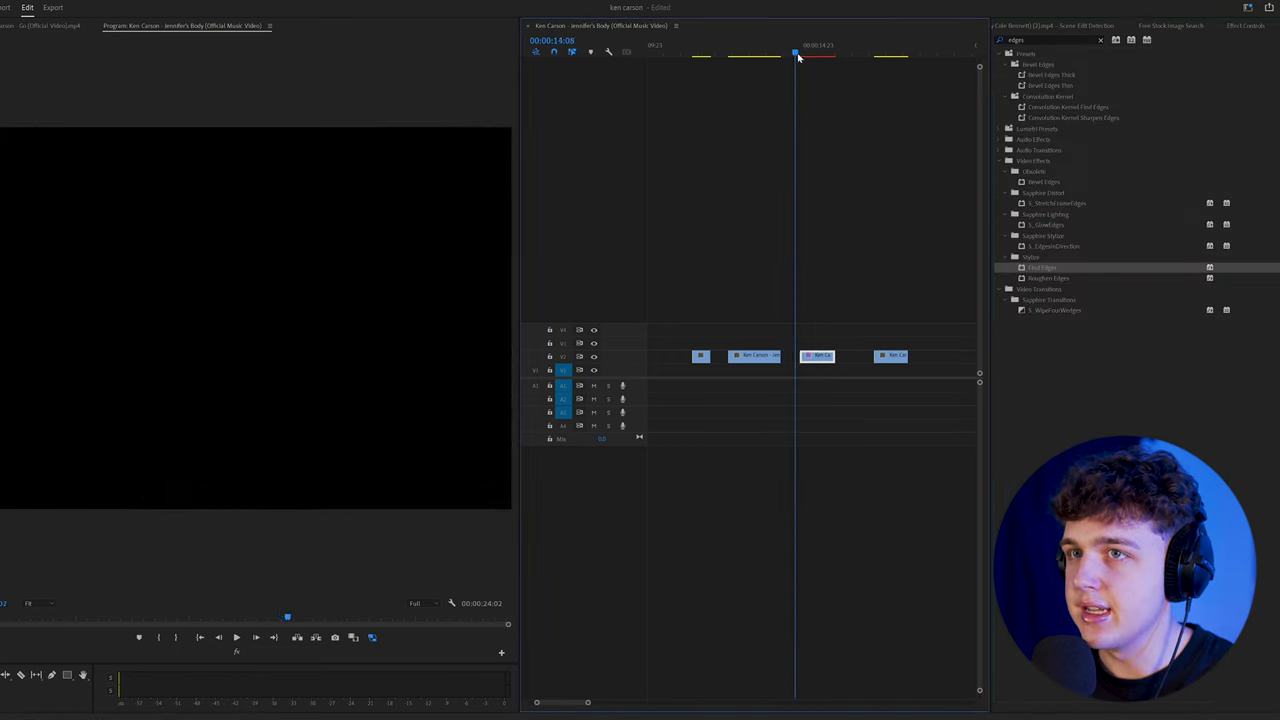
{"action": "type", "text": "invert"}
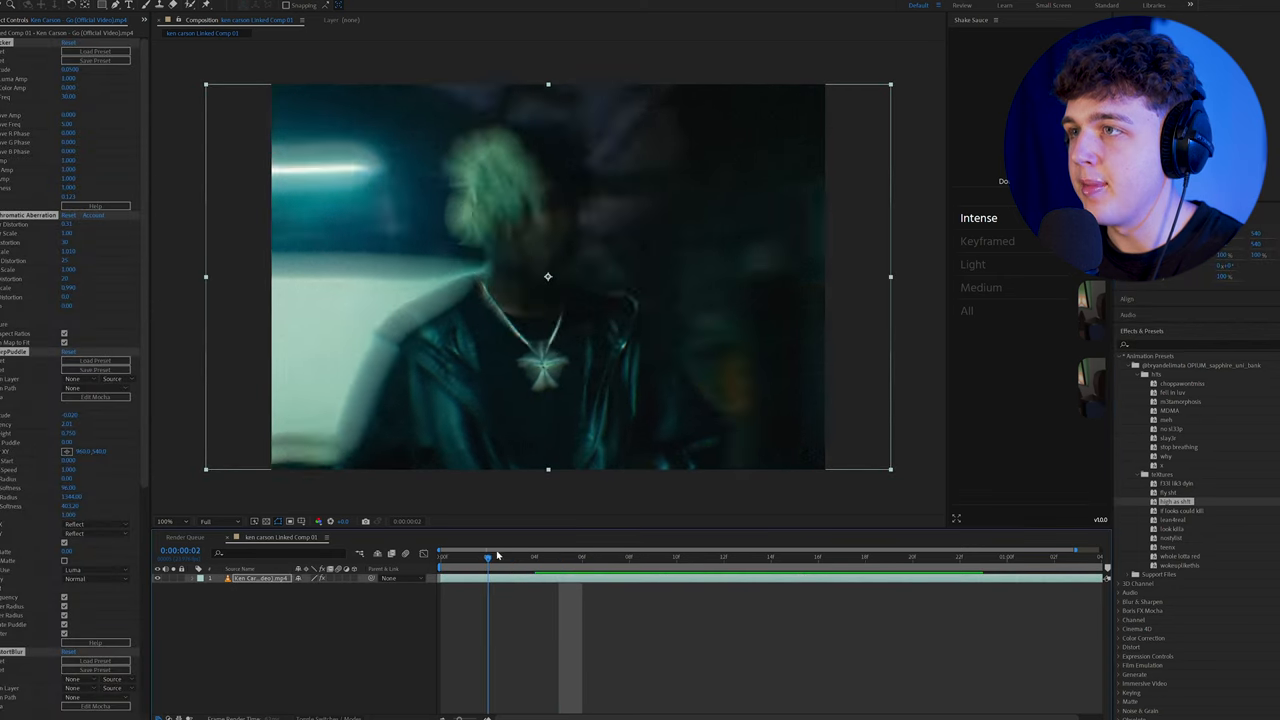
- Preview a later moment, then apply a different Opium preset to the clip
{"action": "left_click", "coordinate": [912, 556]}
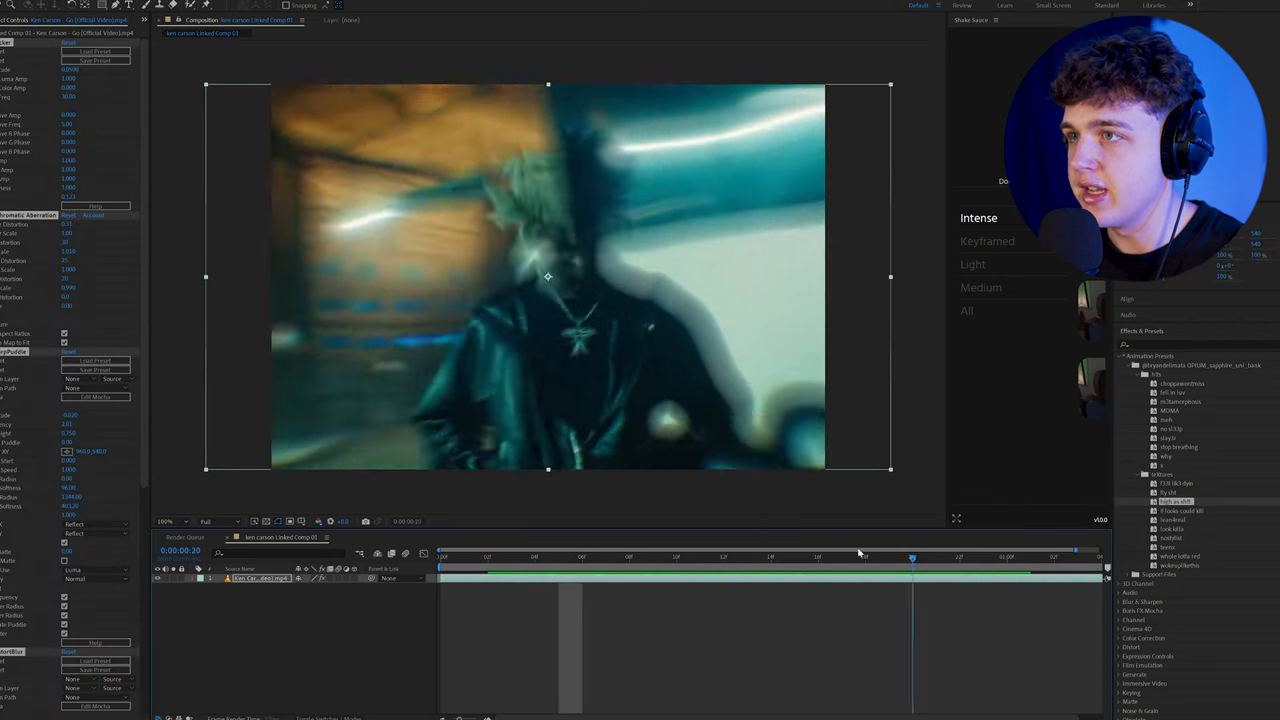
{"action": "left_click", "coordinate": [560, 556]}
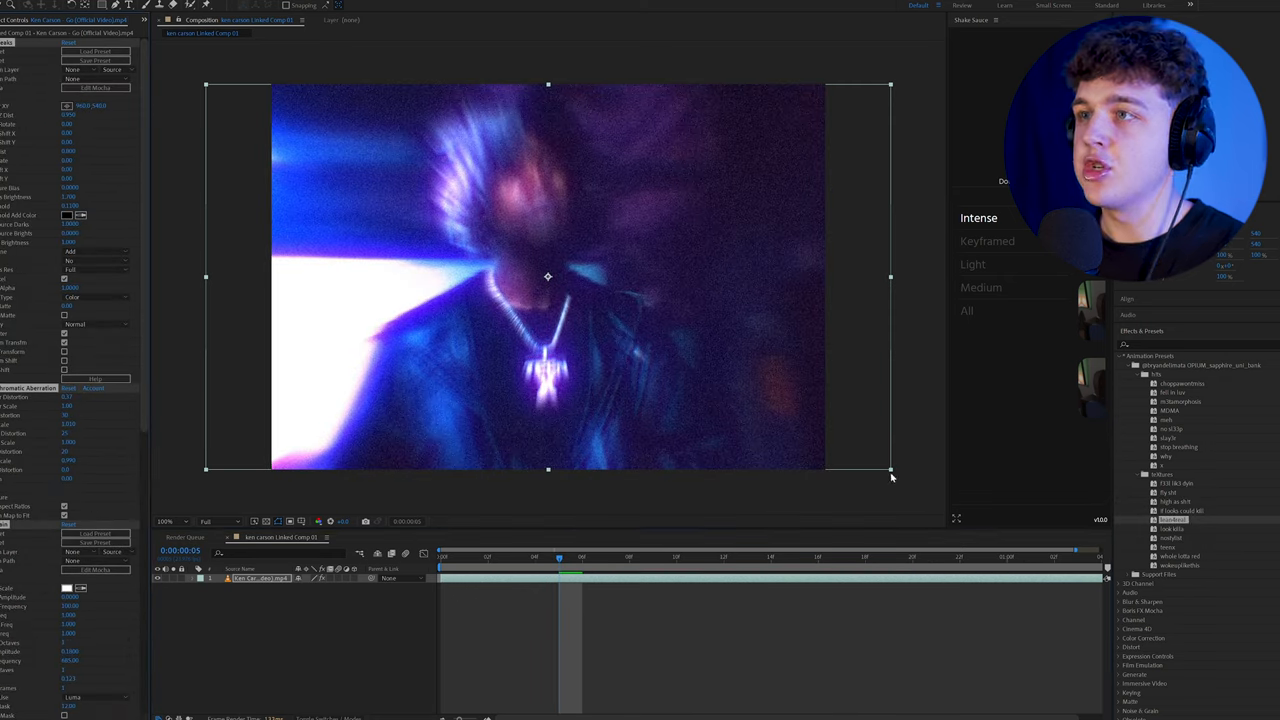